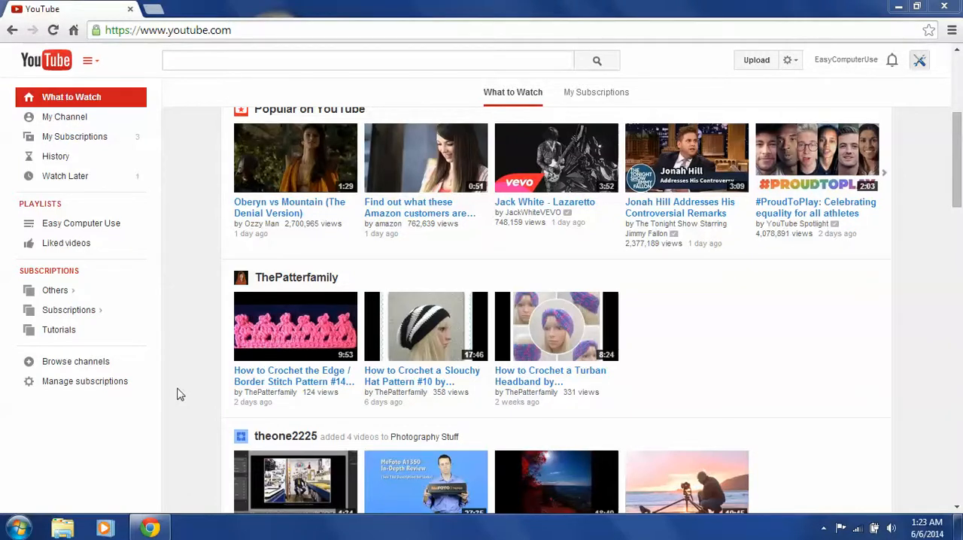
mouse_move(109, 161)
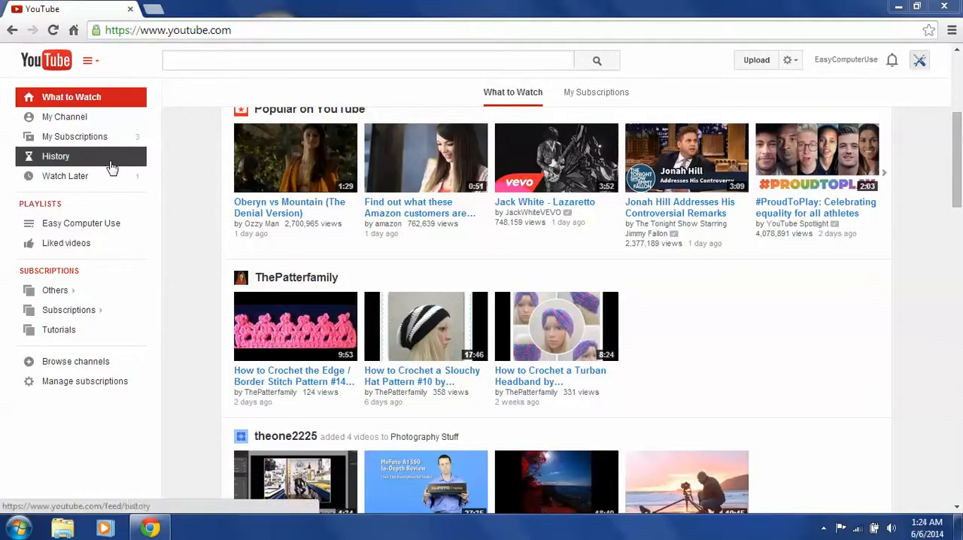
Open the EasyComputerUse channel home from My Channel and browse through it
click(64, 117)
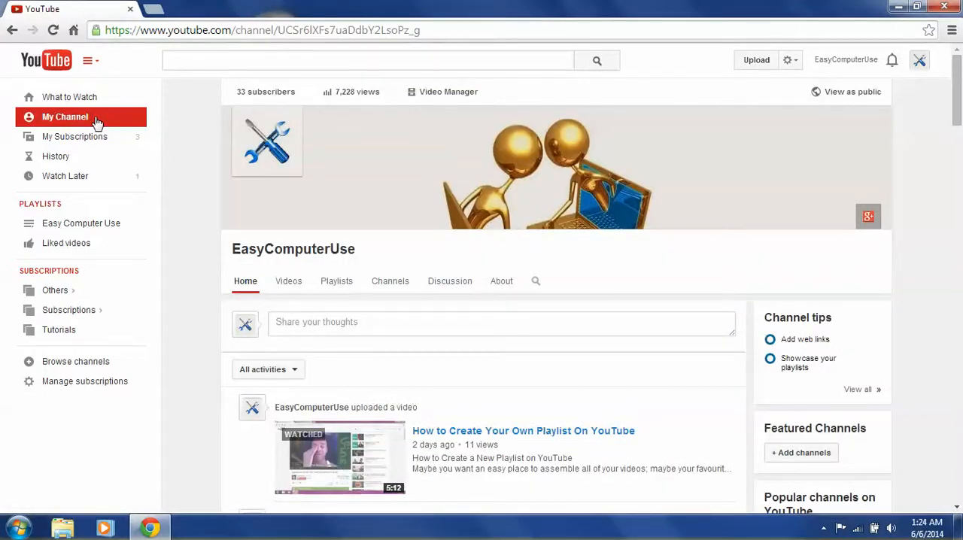
scroll(down, 3)
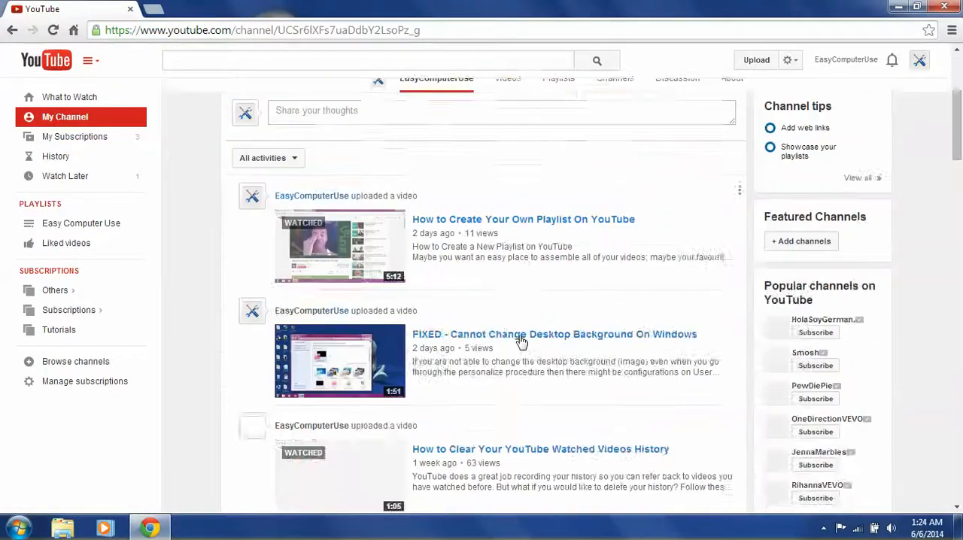
scroll(up, 3)
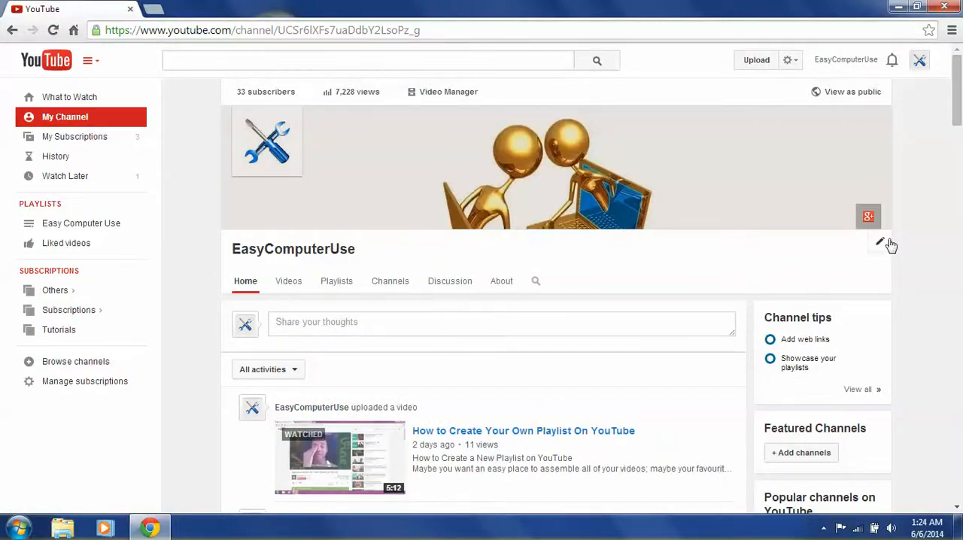
mouse_move(885, 249)
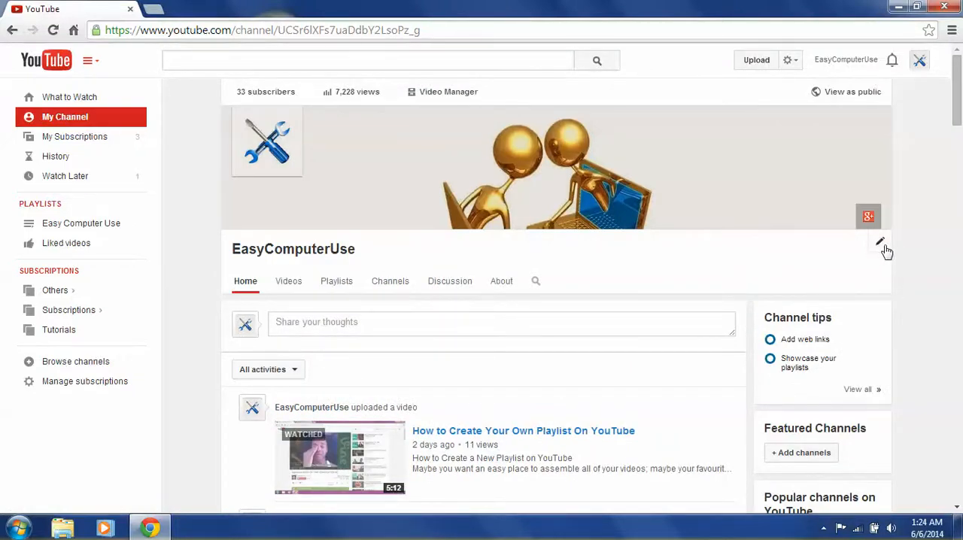
mouse_move(880, 243)
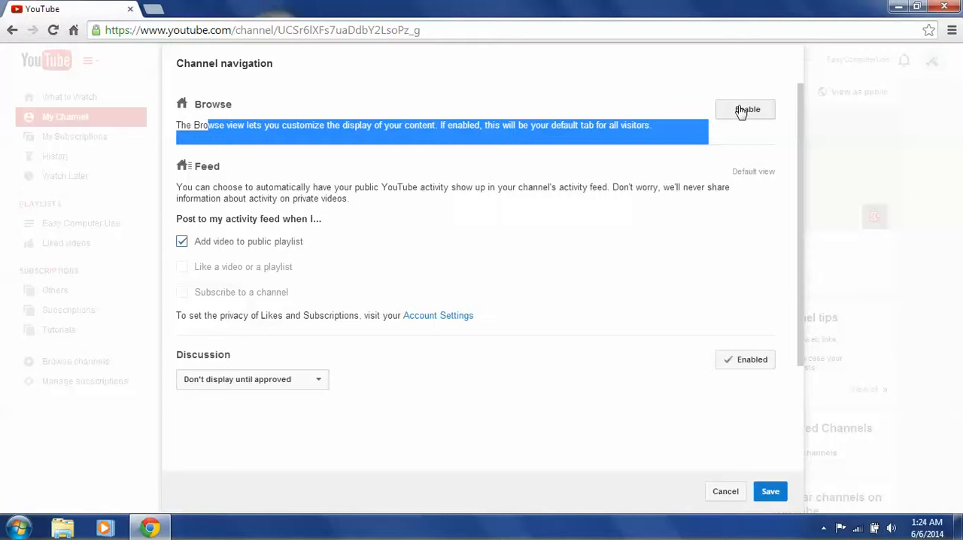
Enable the Browse view in Channel navigation and save the setting
click(744, 109)
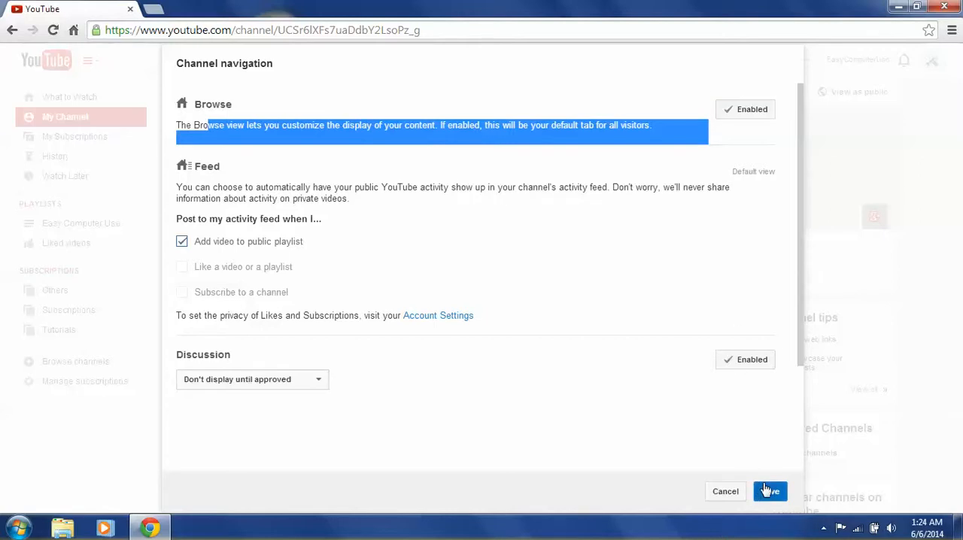
click(769, 492)
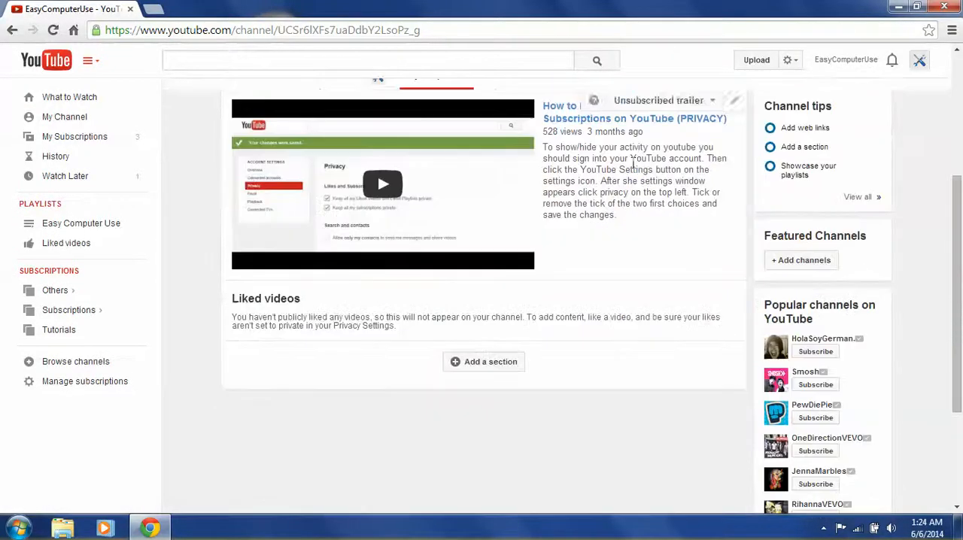
Bring up the channel trailer picker through the trailer's Change trailer option
scroll(up, 3)
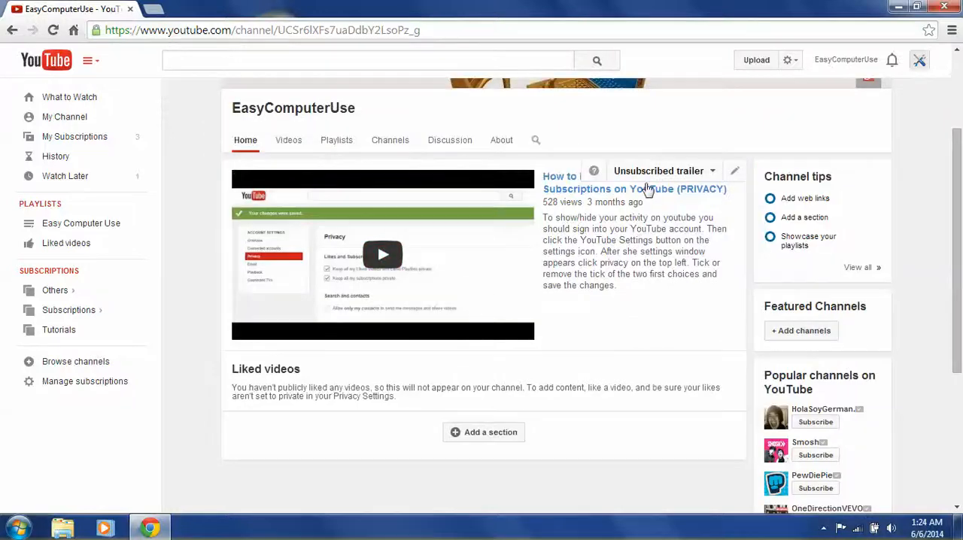
click(733, 171)
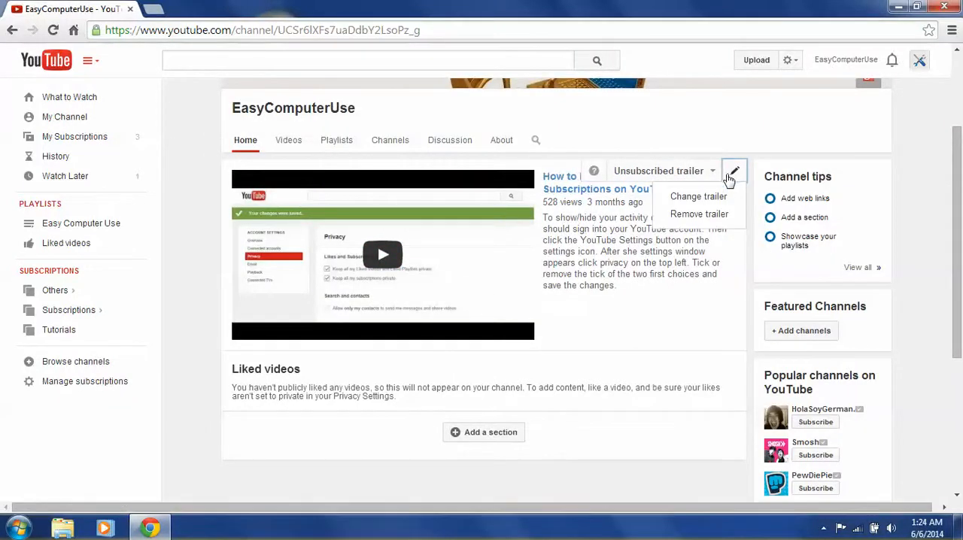
mouse_move(384, 226)
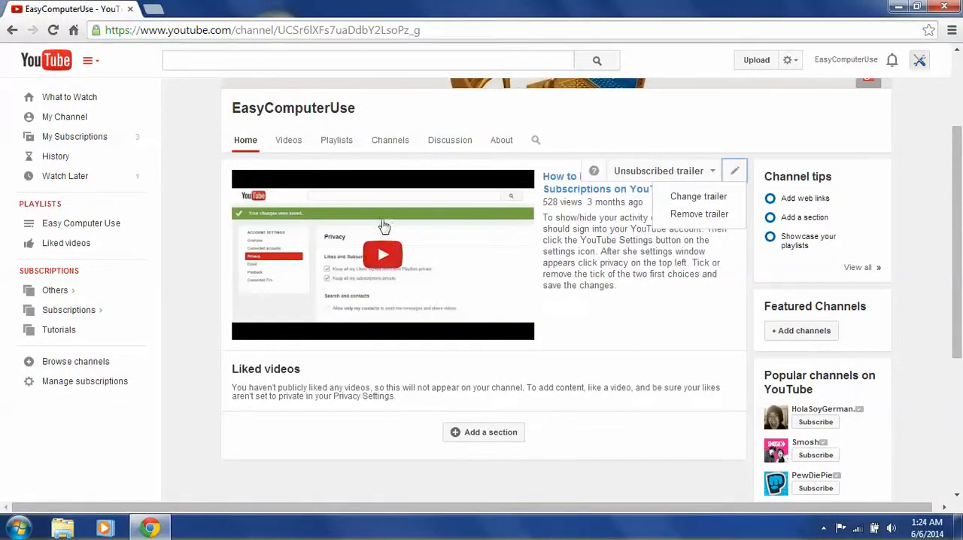
click(698, 196)
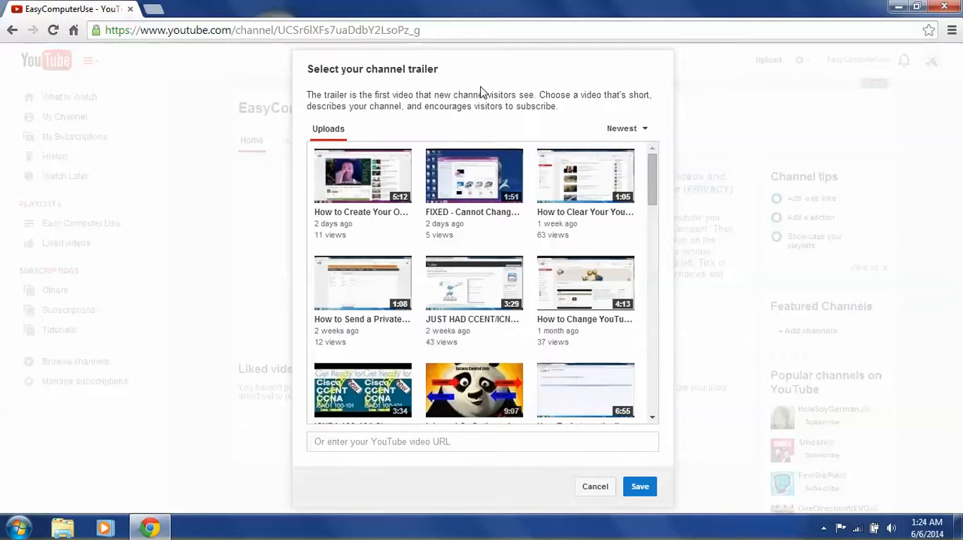
mouse_move(419, 82)
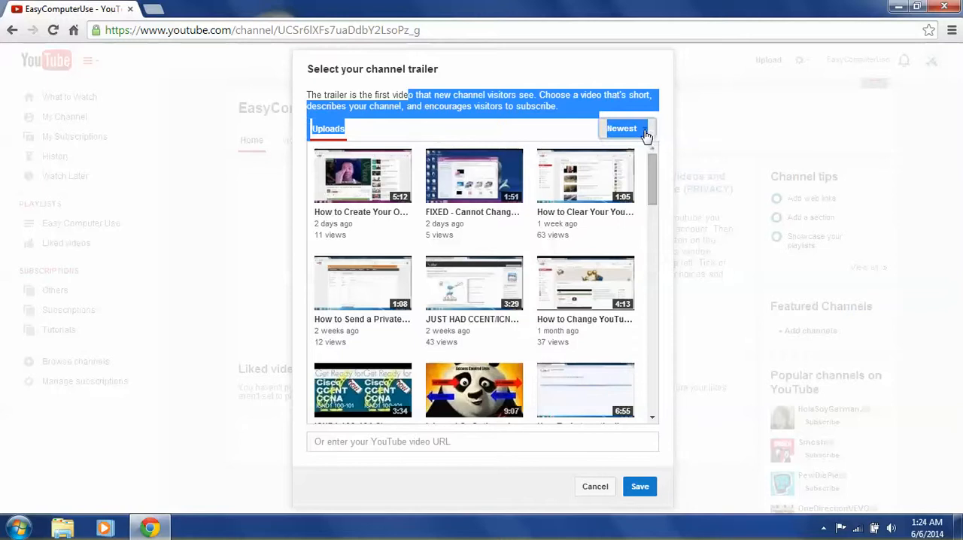
Filter the trailer picker to show only videos under two minutes
click(623, 128)
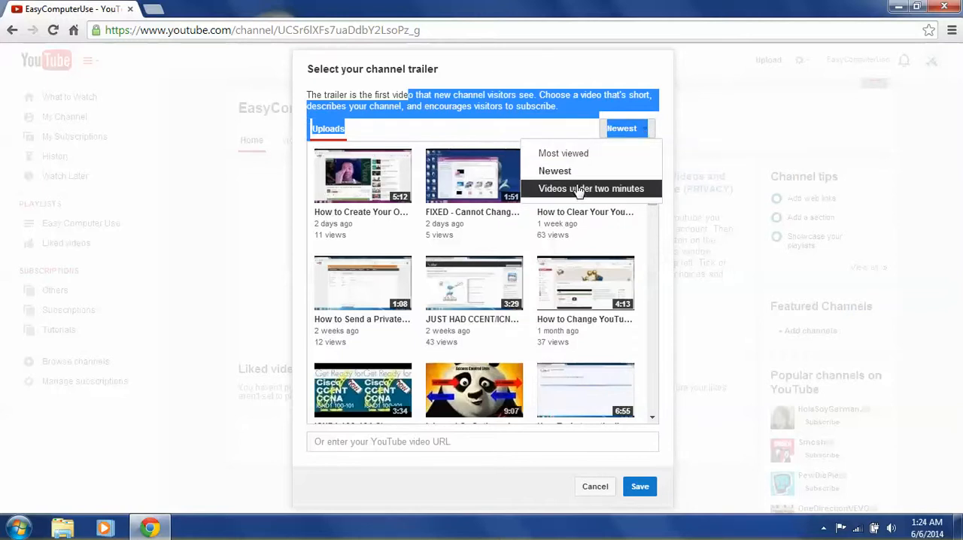
click(564, 152)
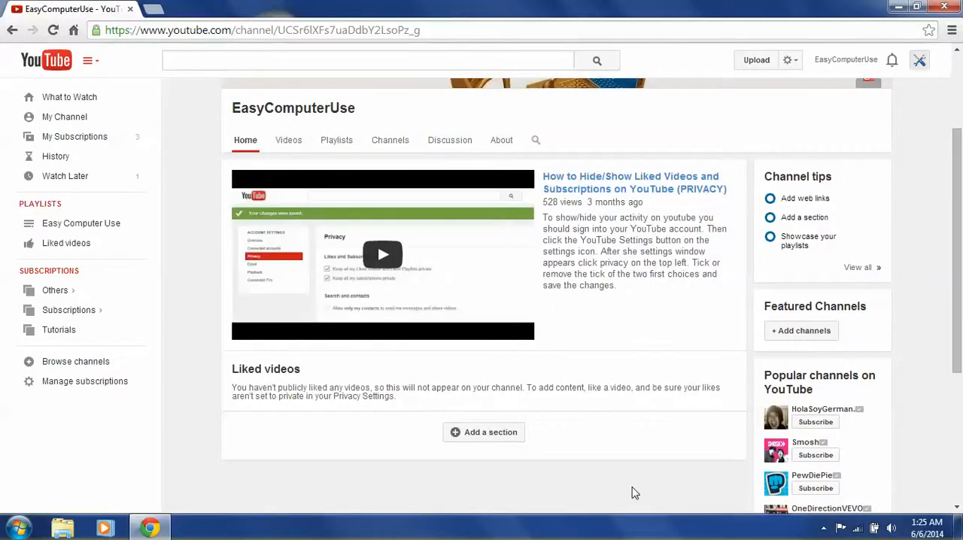
Delete the Liked videos section from the channel home
scroll(down, 3)
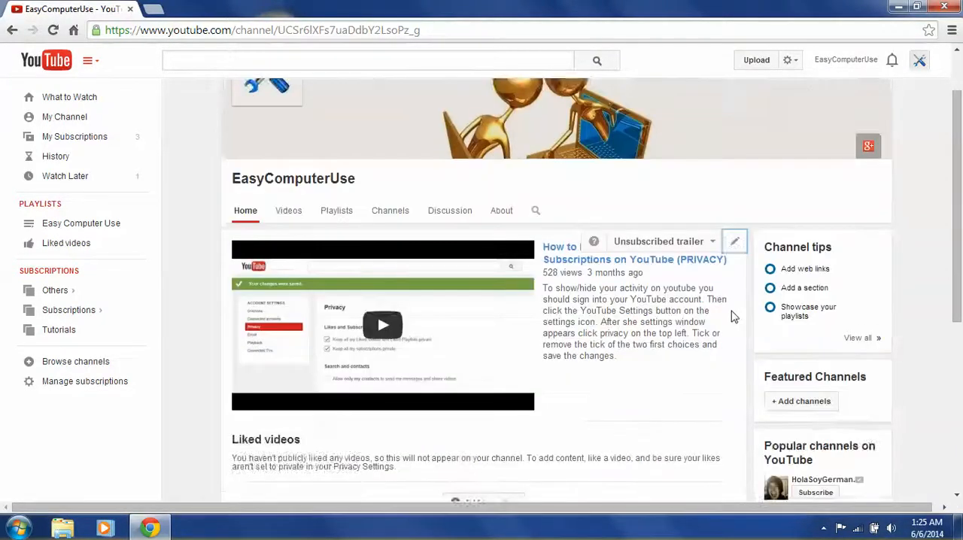
scroll(down, 3)
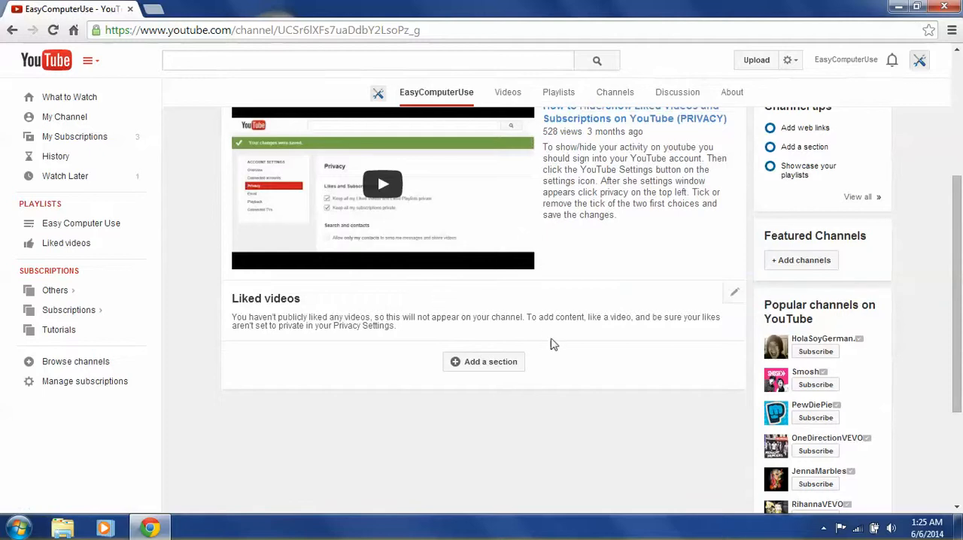
click(733, 292)
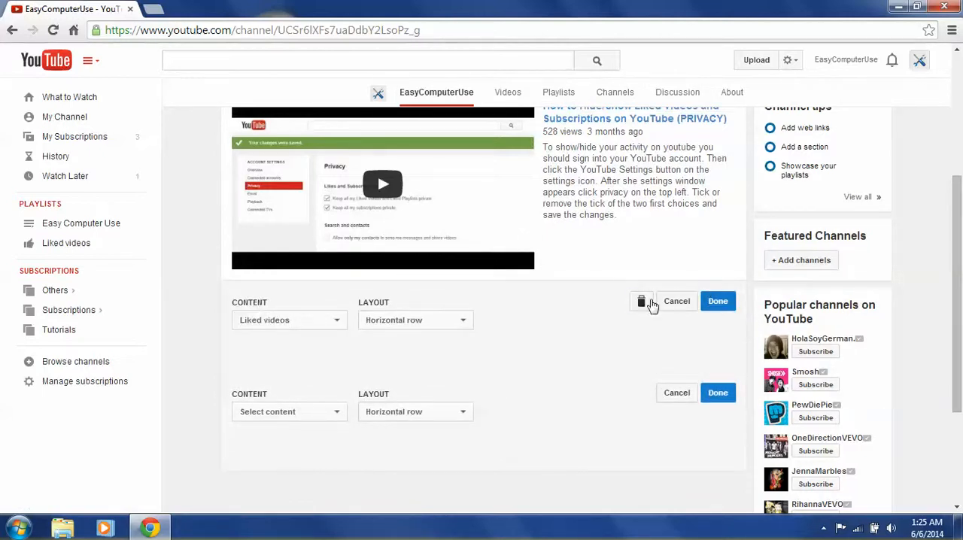
click(641, 301)
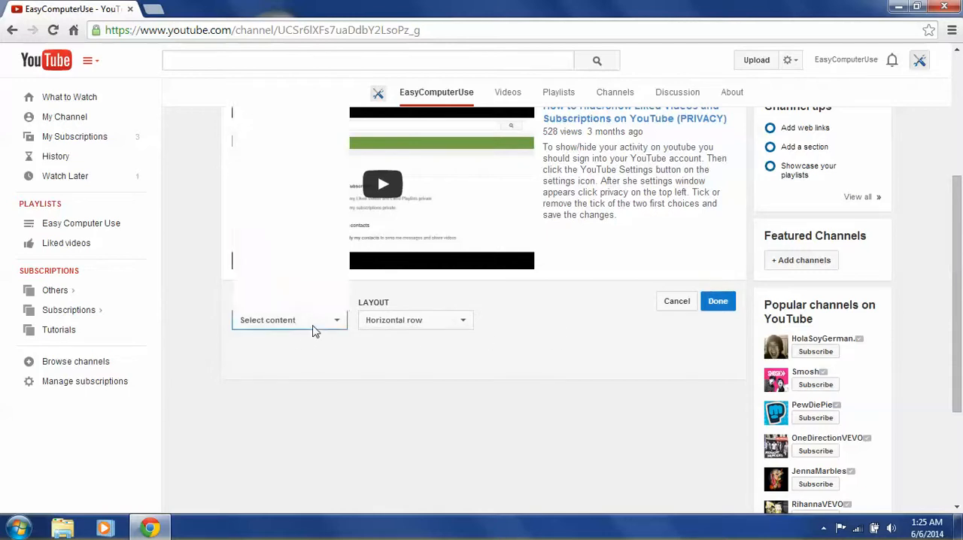
Set the new section's content to Liked videos with a Horizontal row layout
click(289, 320)
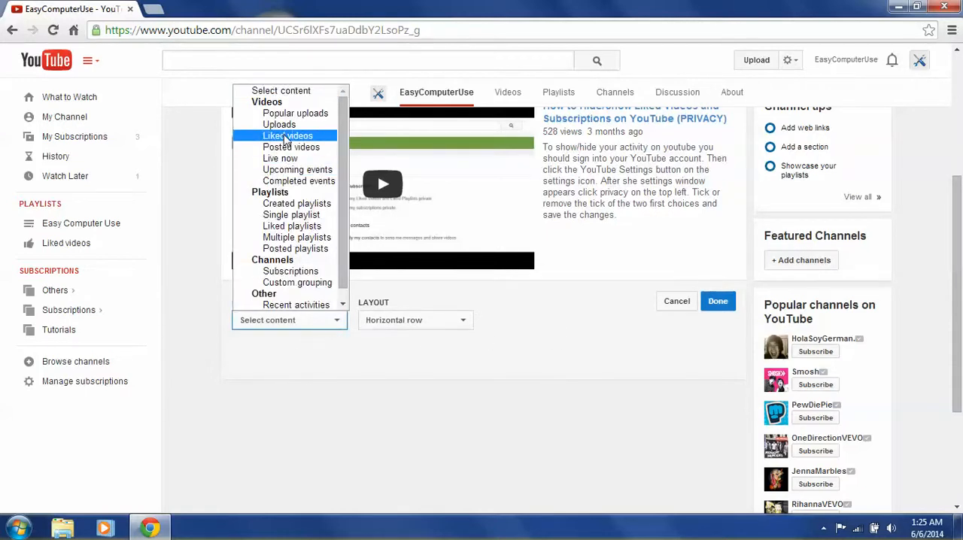
click(283, 136)
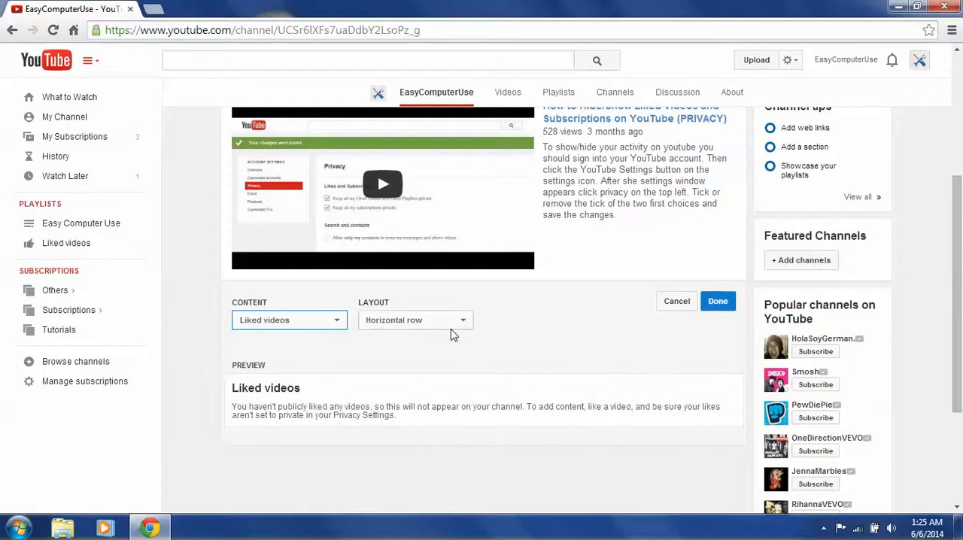
click(414, 320)
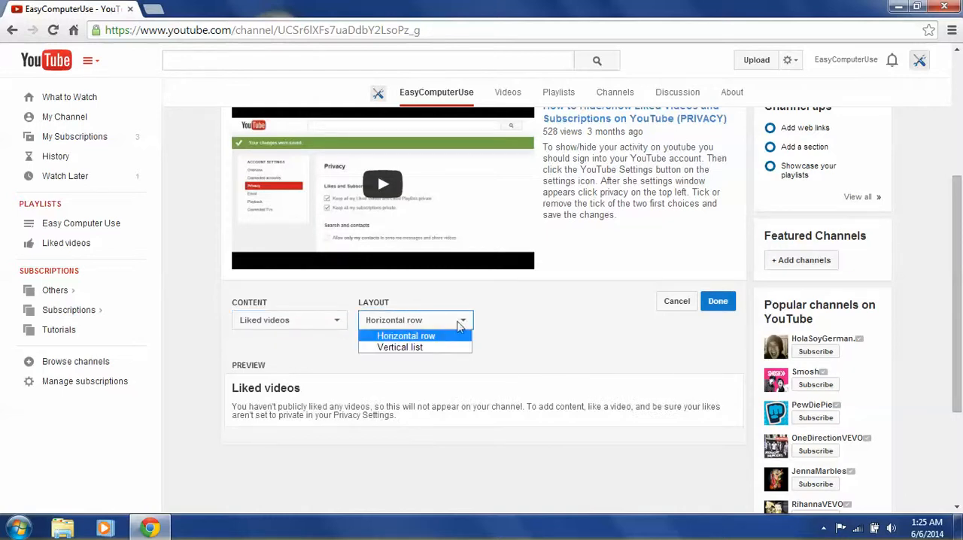
click(405, 336)
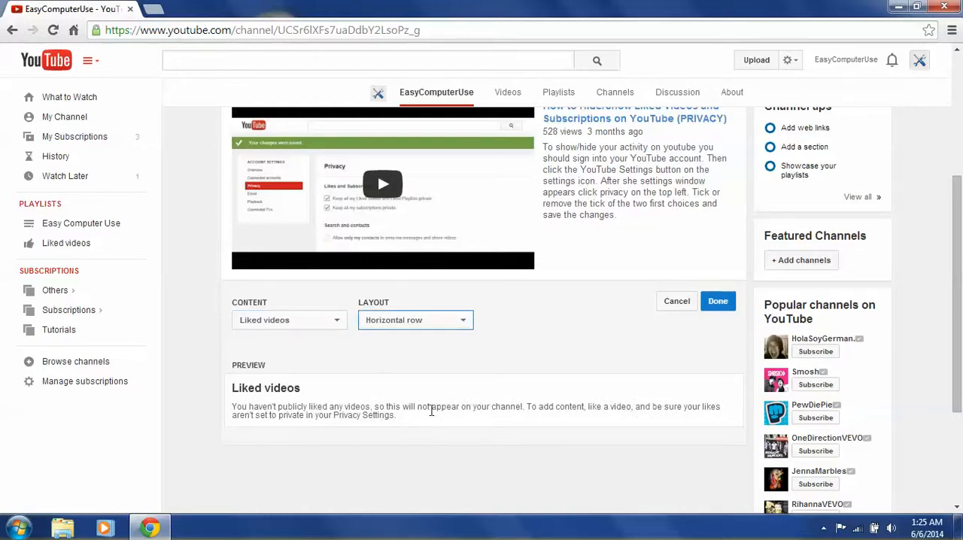
mouse_move(549, 406)
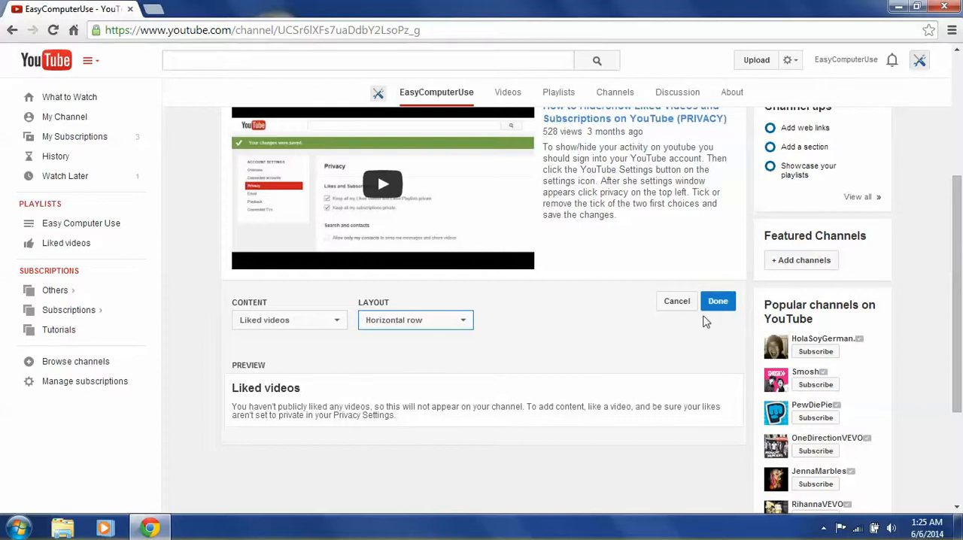
click(718, 301)
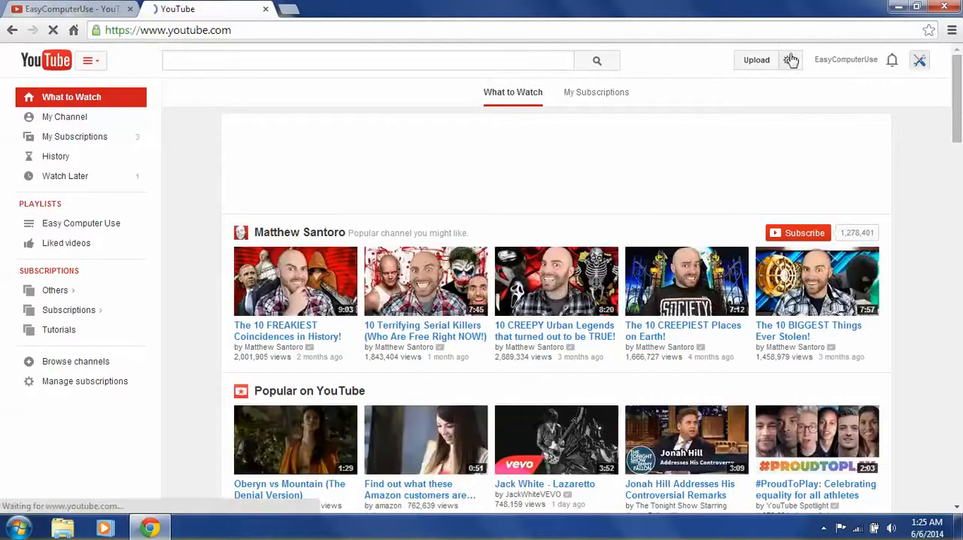
Untick 'Keep all my Liked Videos and Liked Playlists private' in Privacy settings and save
click(789, 60)
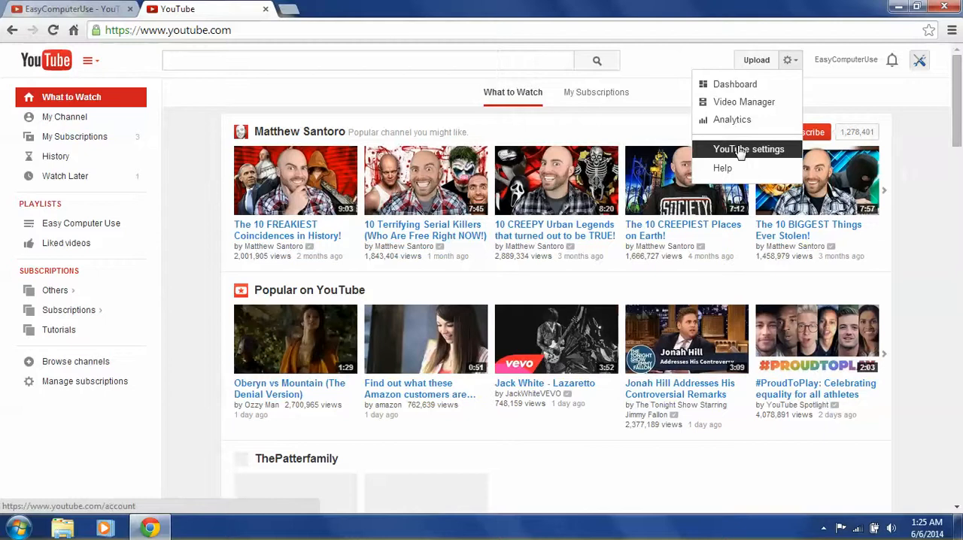
click(748, 148)
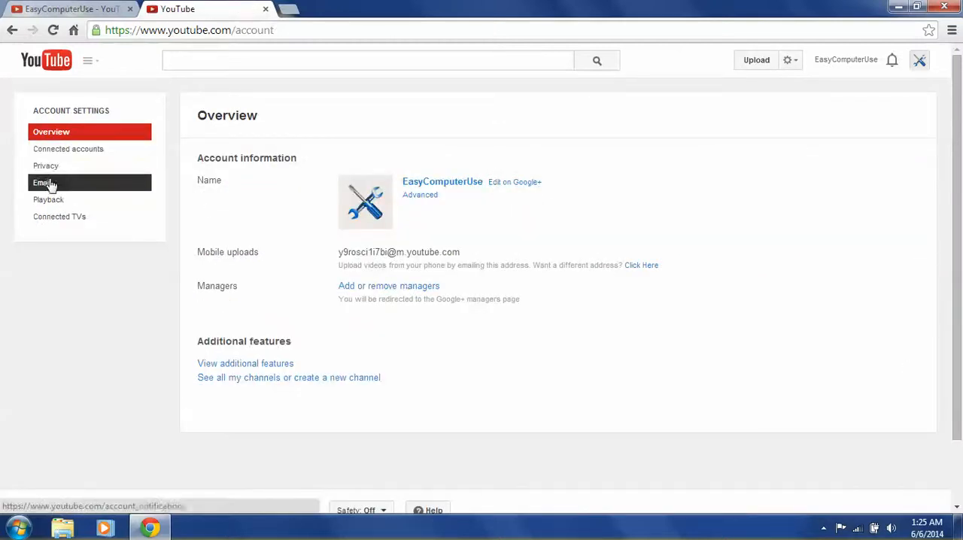
click(46, 165)
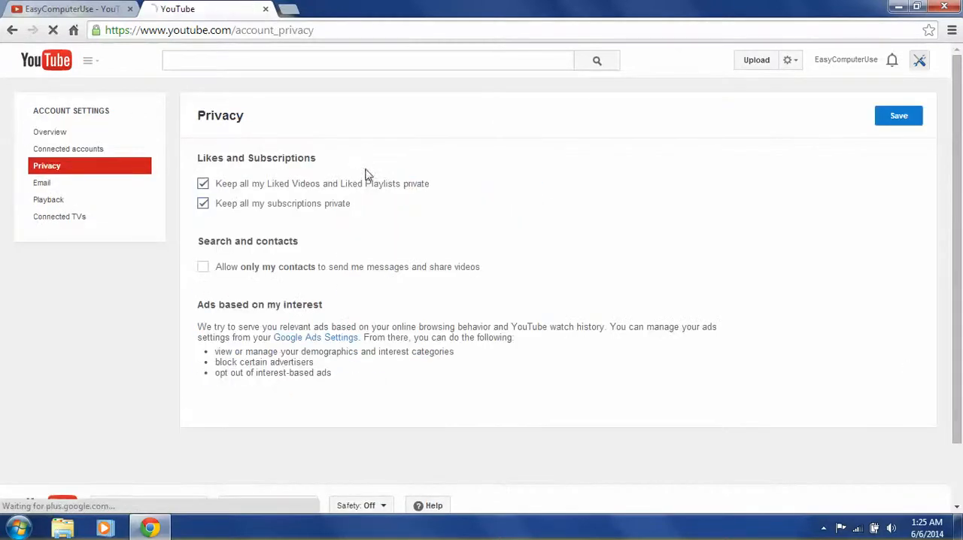
click(202, 183)
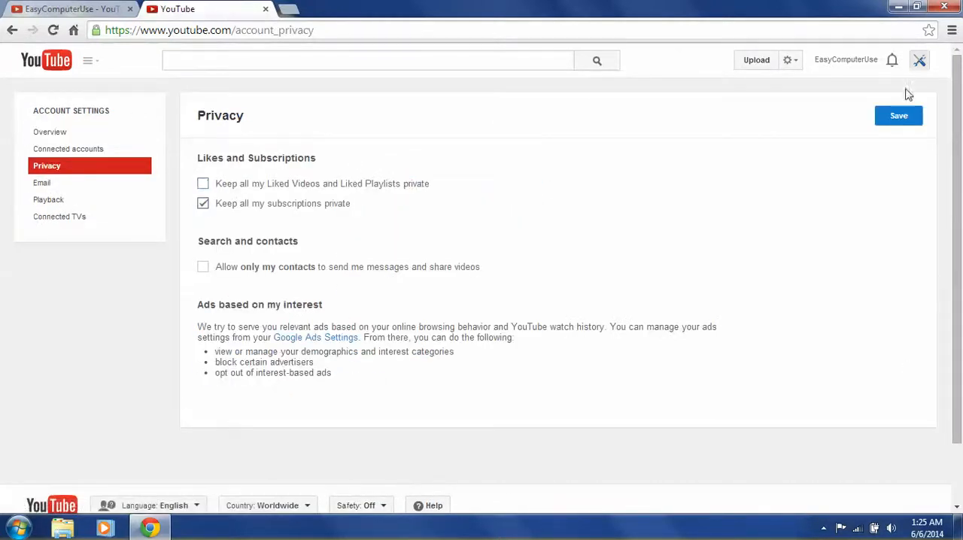
click(898, 116)
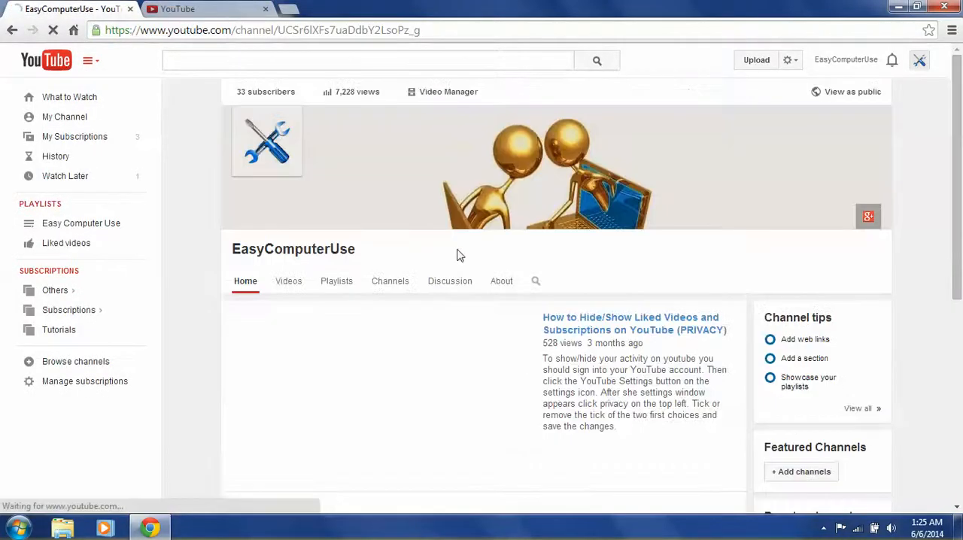
Add a Created playlists section as a horizontal row below Liked videos
scroll(down, 3)
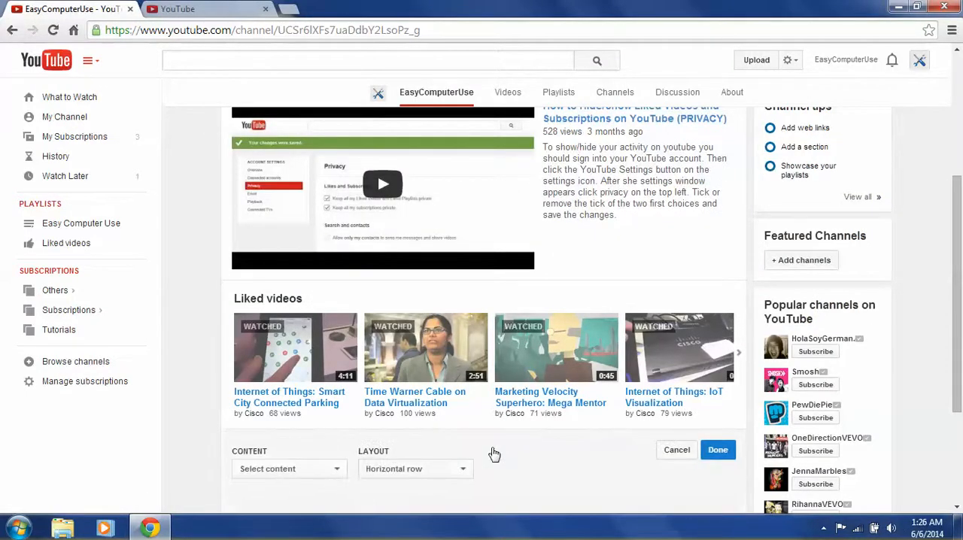
click(288, 469)
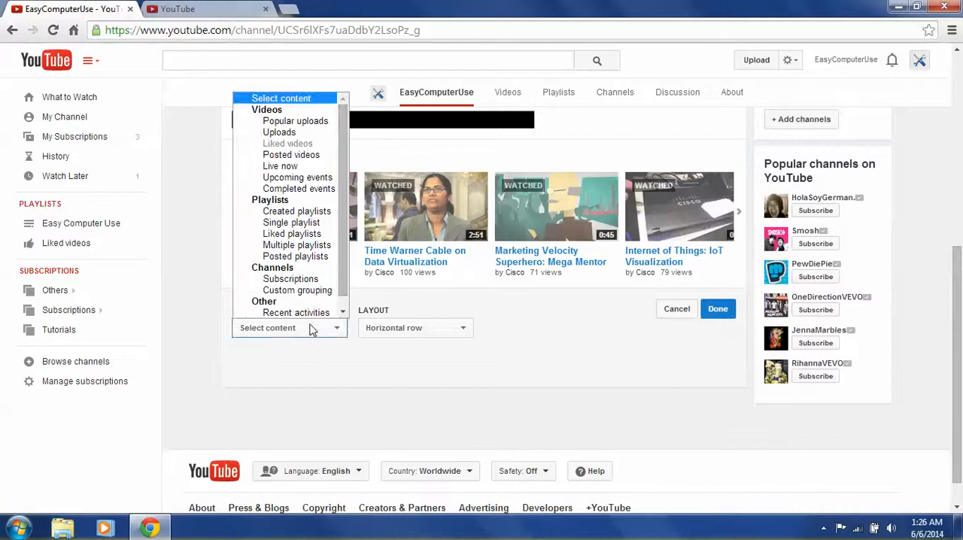
mouse_move(291, 221)
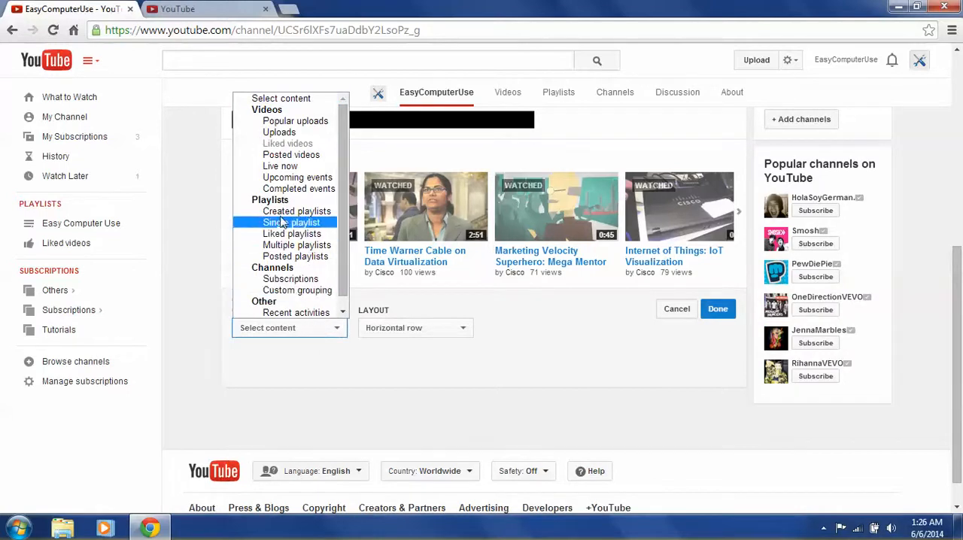
mouse_move(294, 210)
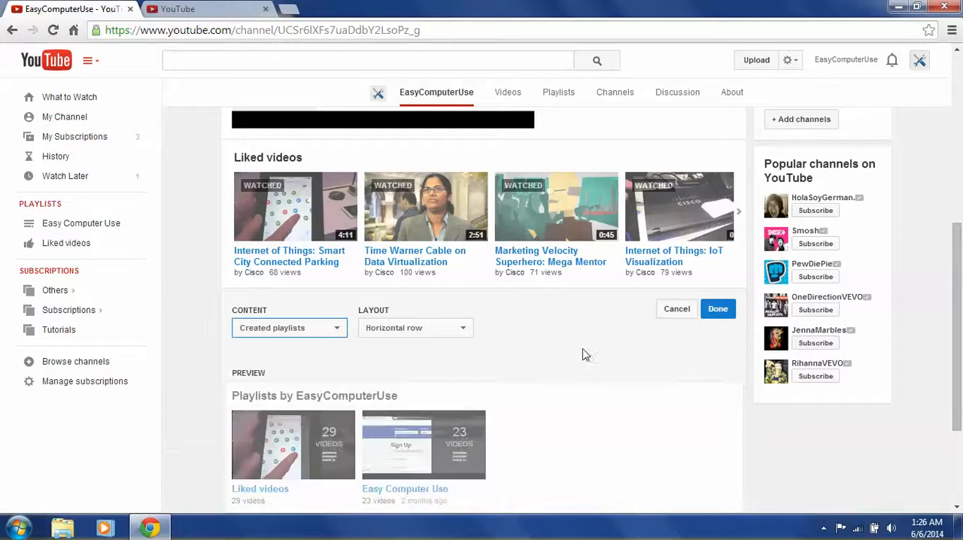
mouse_move(677, 309)
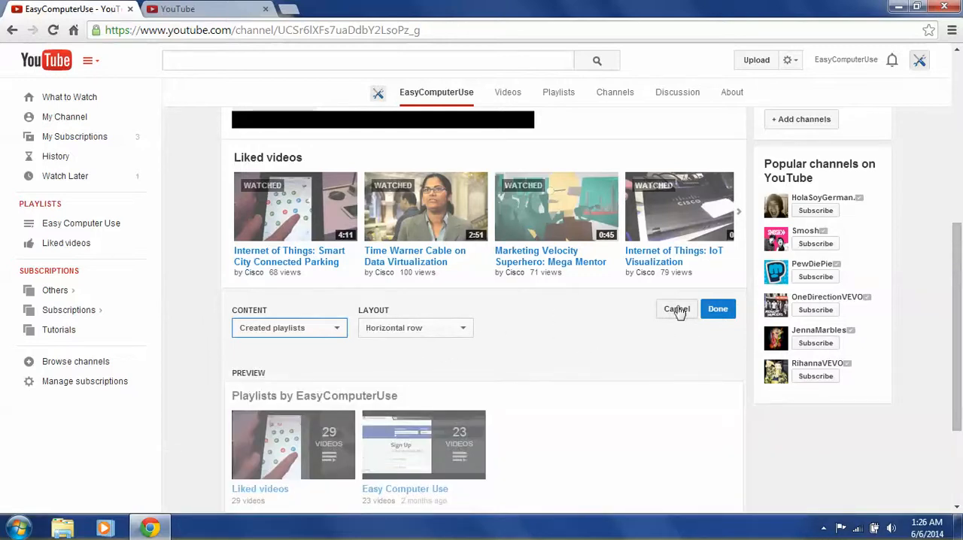
click(676, 308)
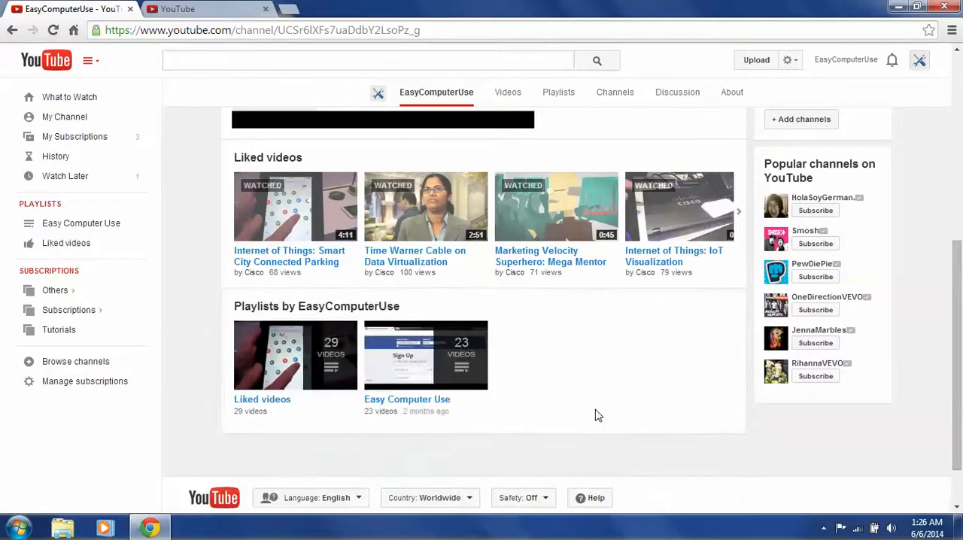
scroll(down, 3)
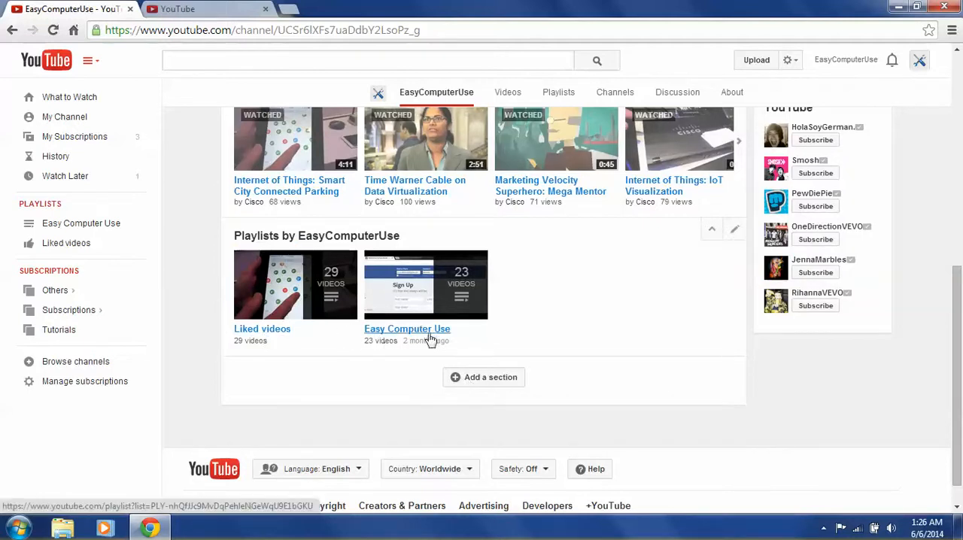
mouse_move(470, 322)
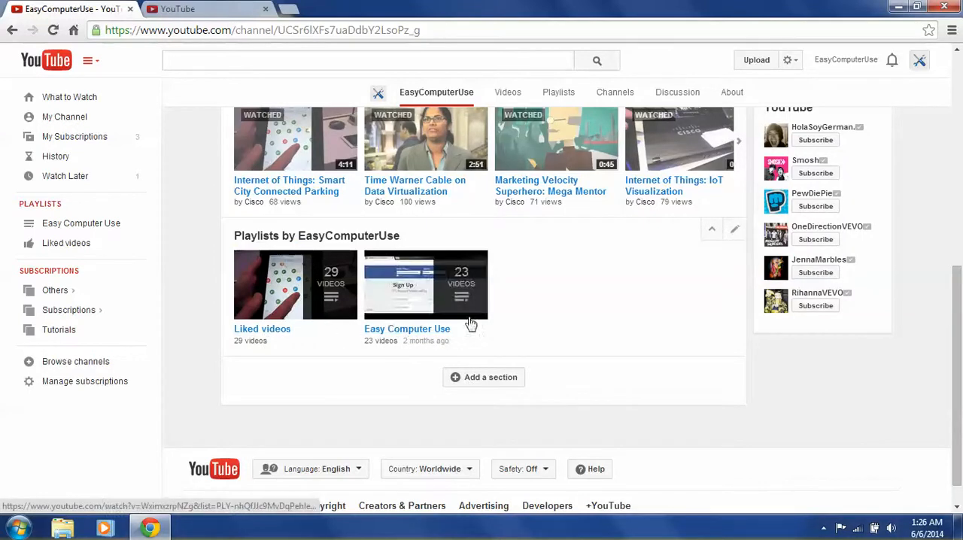
mouse_move(324, 304)
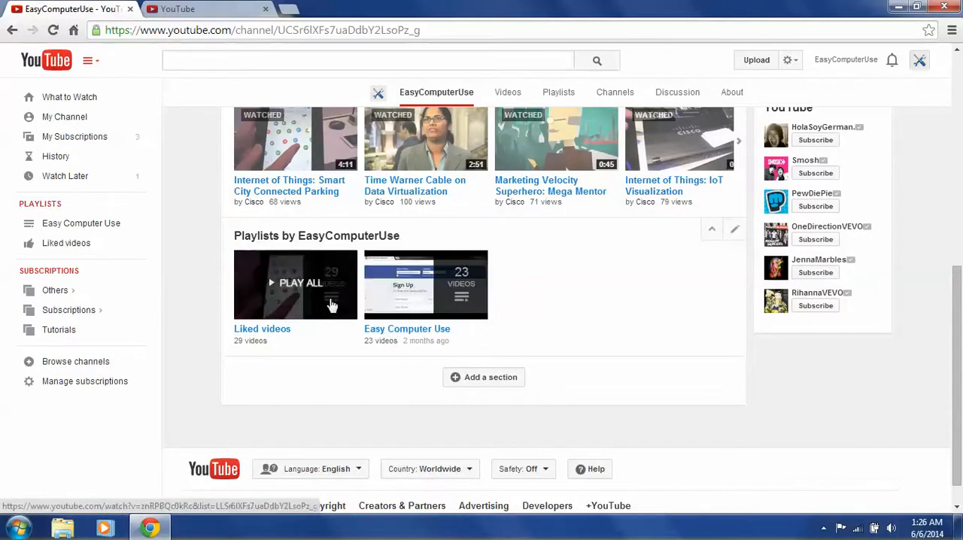
mouse_move(282, 358)
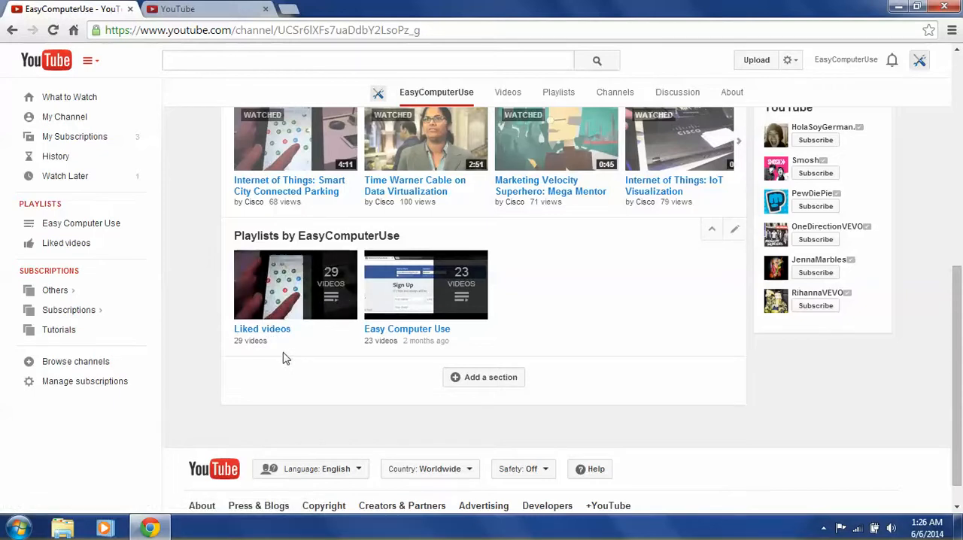
mouse_move(711, 270)
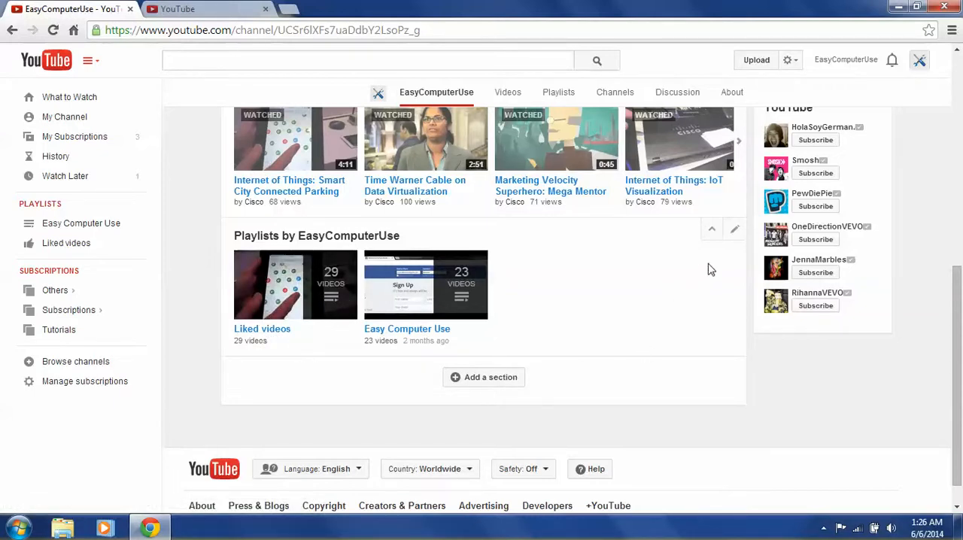
Delete the Playlists by EasyComputerUse section with its pencil and trash icons
click(733, 229)
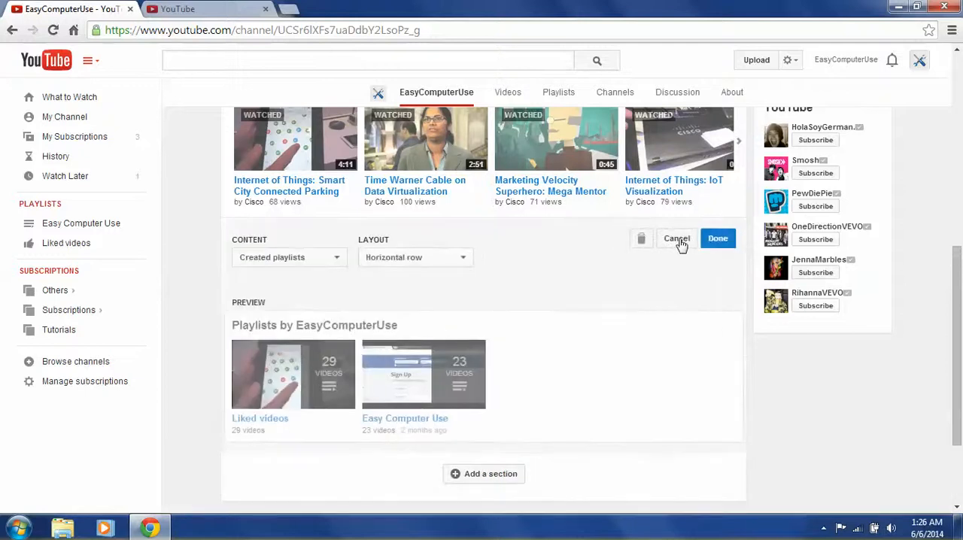
mouse_move(641, 241)
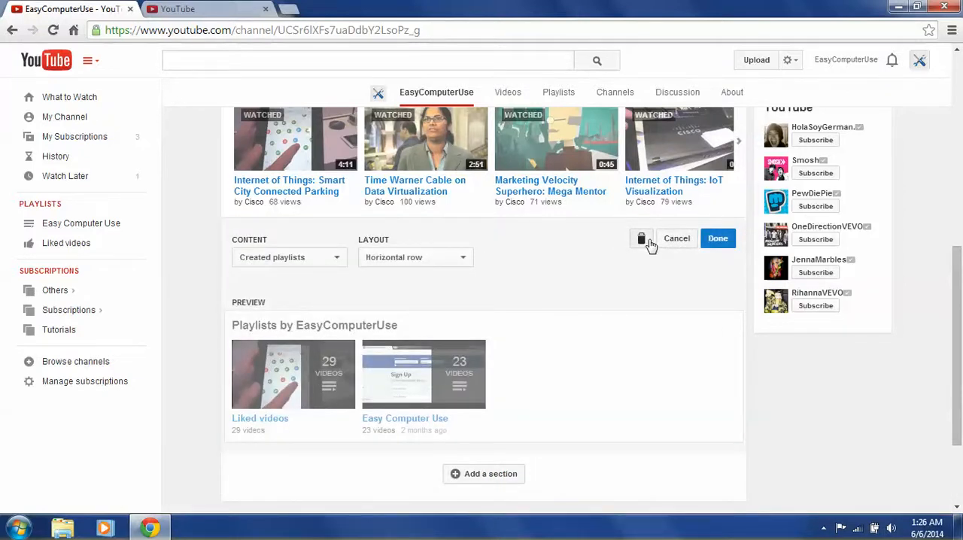
mouse_move(640, 242)
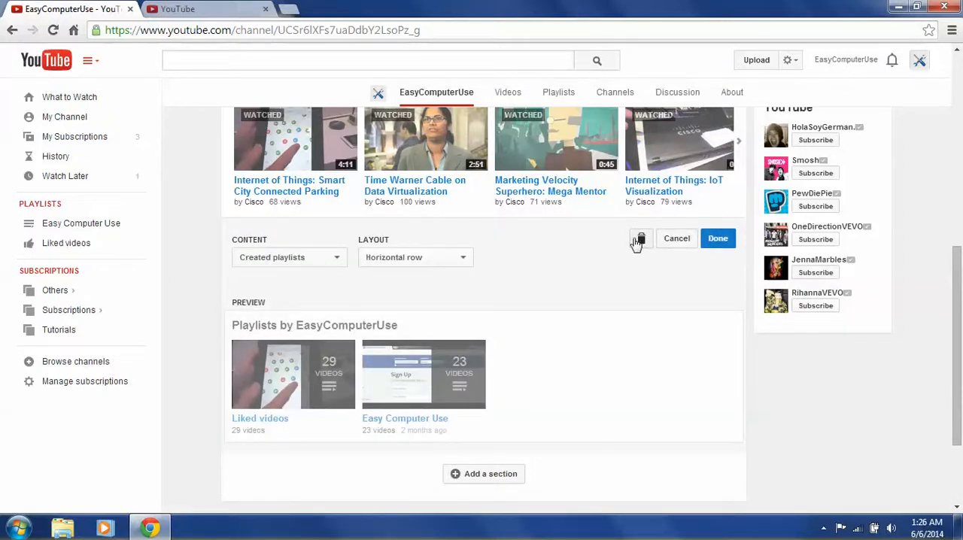
click(717, 238)
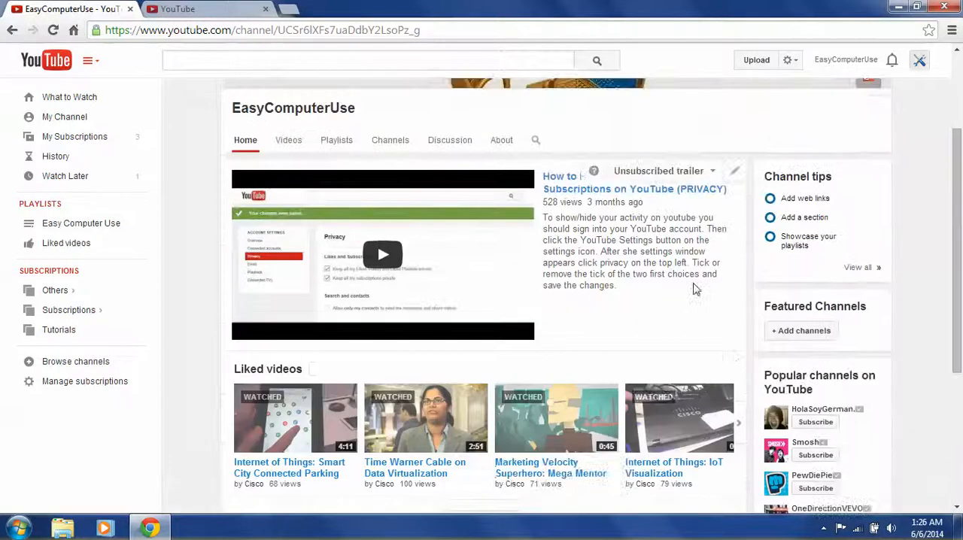
Delete the Liked videos section, leaving only the privacy tutorial trailer
scroll(down, 3)
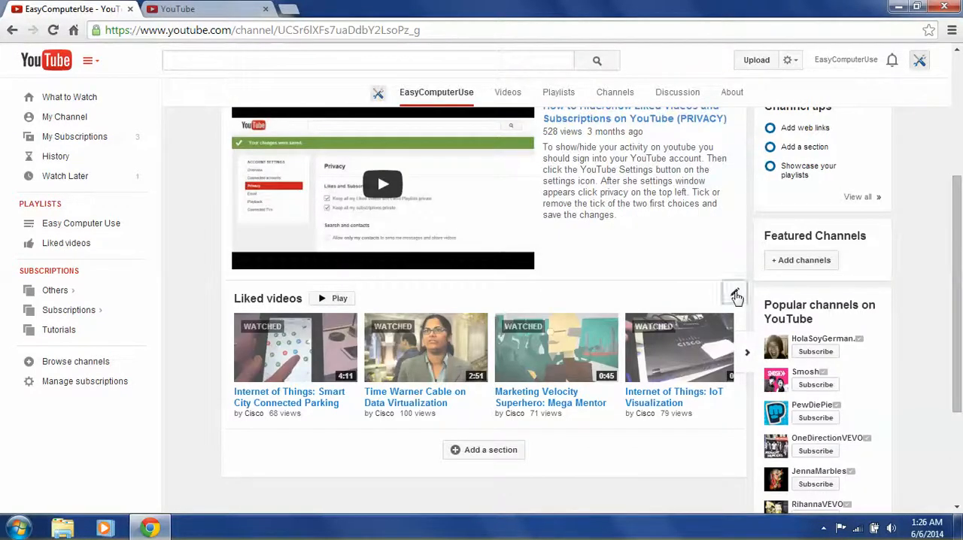
click(735, 293)
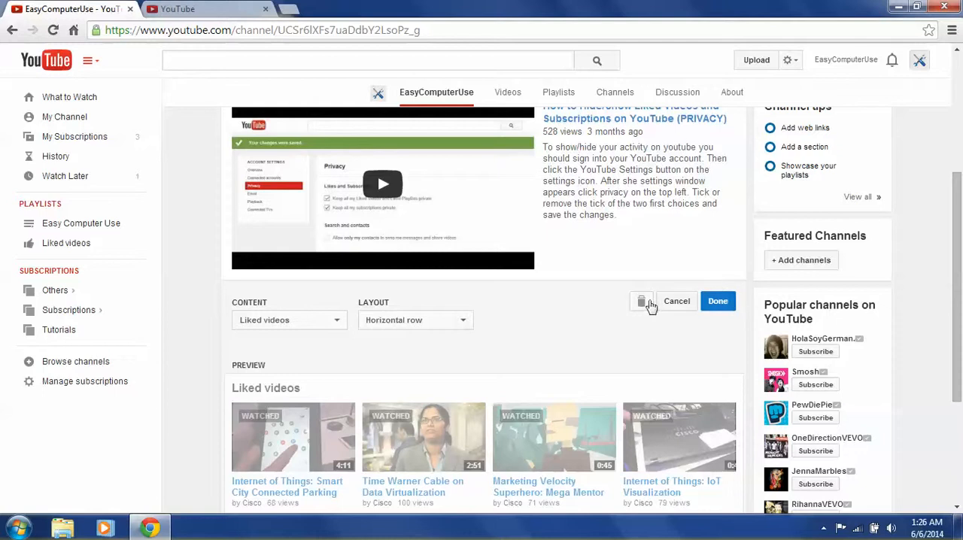
click(641, 301)
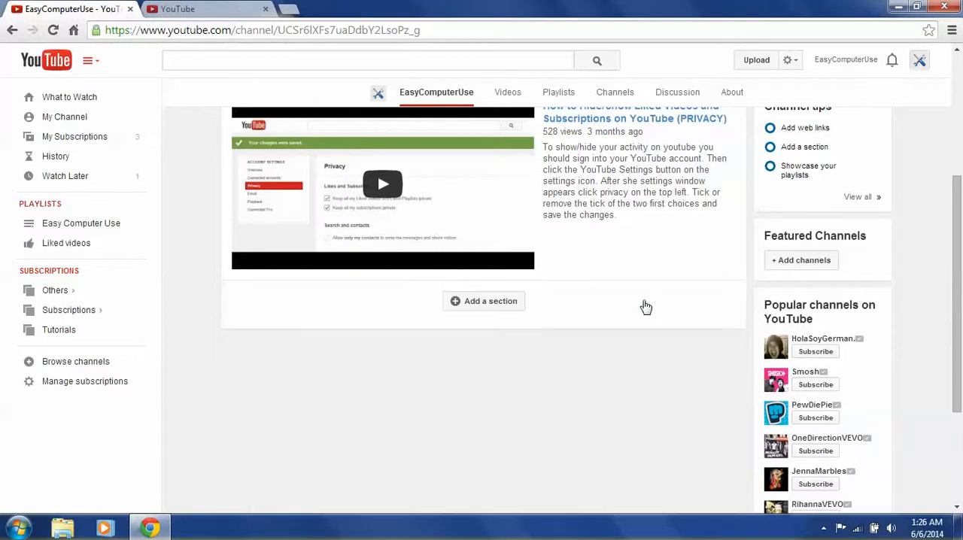